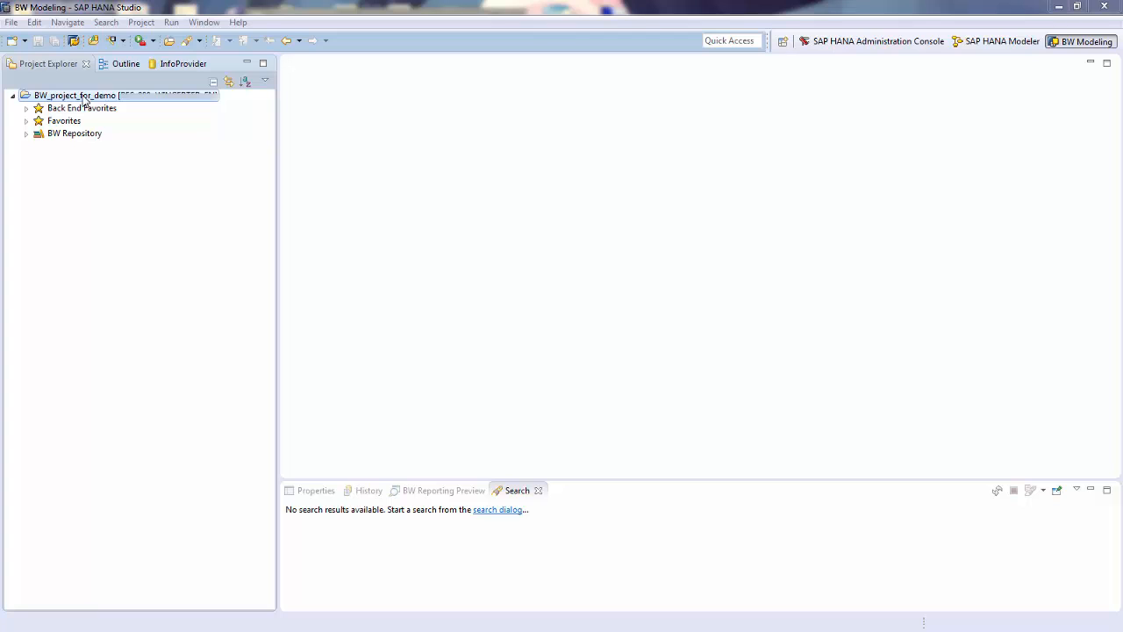
Step: Start a new InfoObject in InfoArea MTU named TQUANTITY from the BW project
{"action": "right_click", "coordinate": [74, 94]}
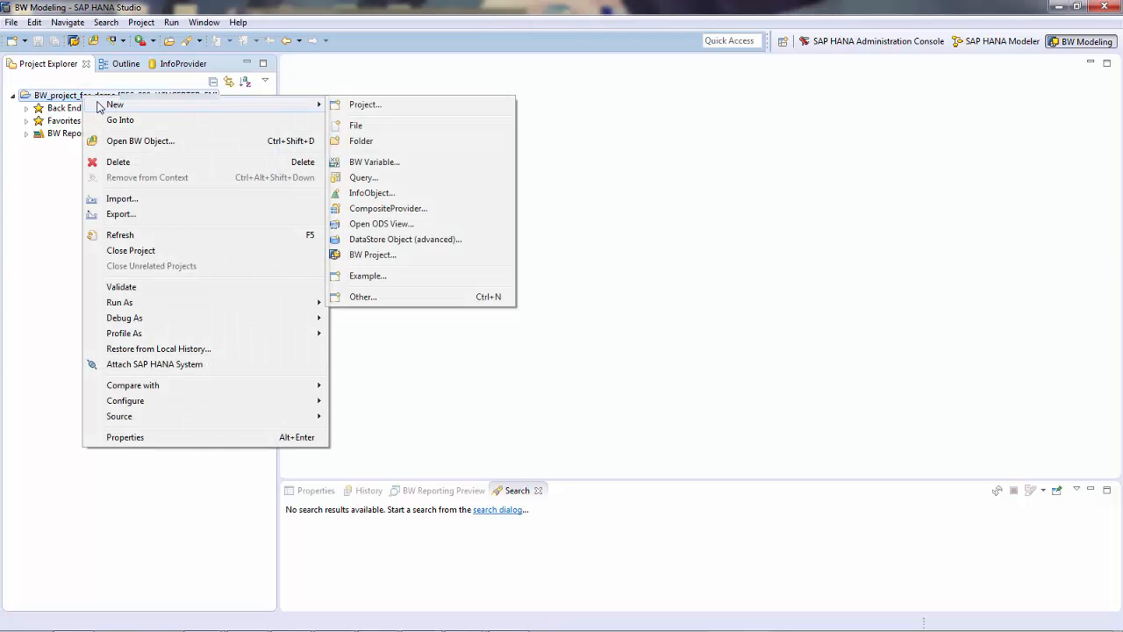
{"action": "left_click", "coordinate": [372, 192]}
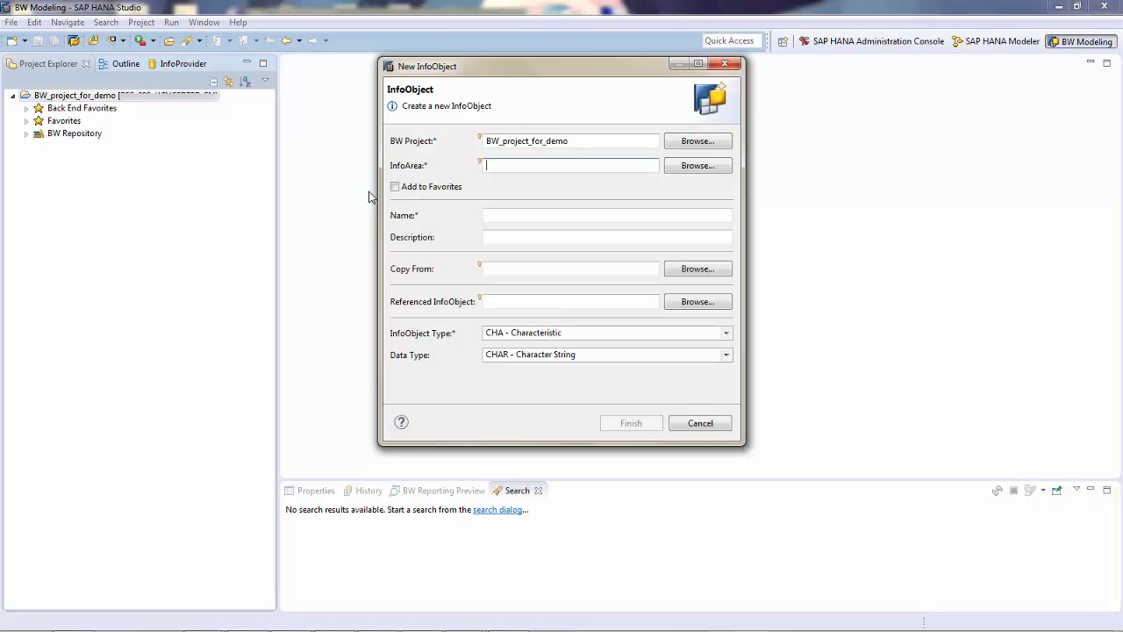
{"action": "type", "text": "MTU"}
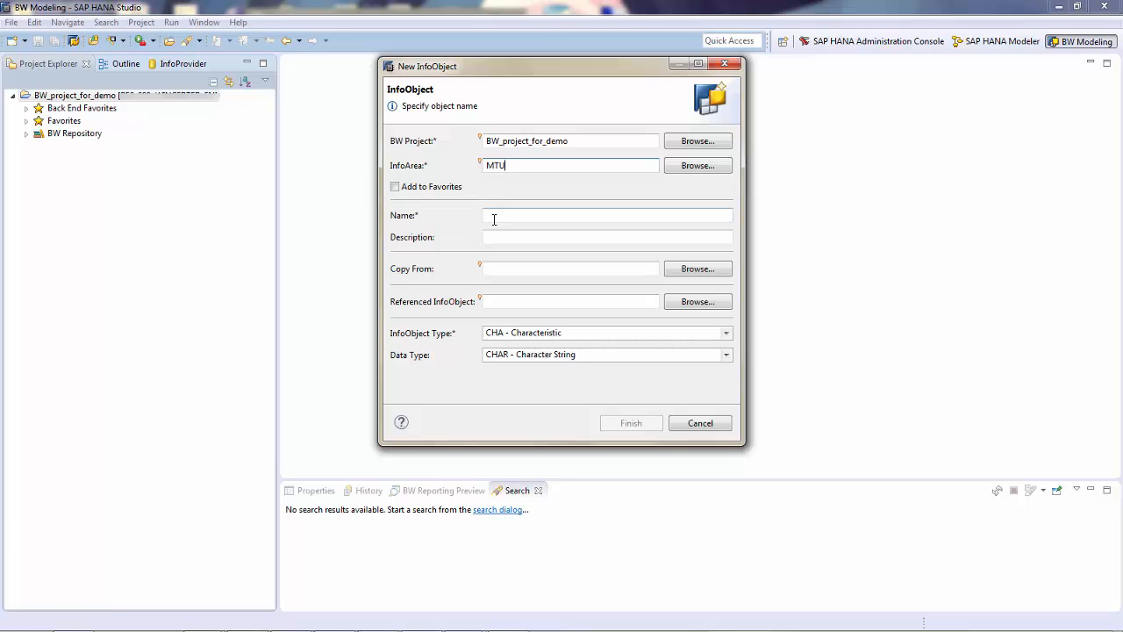
{"action": "type", "text": "TQUANTITY"}
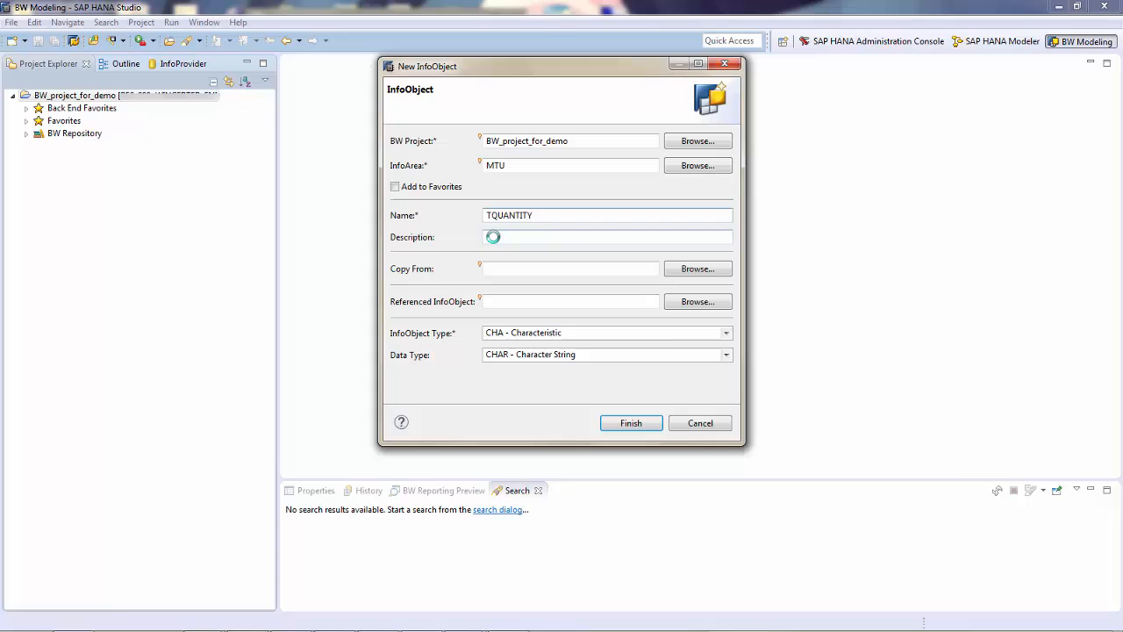
Step: Describe it as 'demo quantity', choose the key figure type with quantity data type, and finish
{"action": "type", "text": "demo qun"}
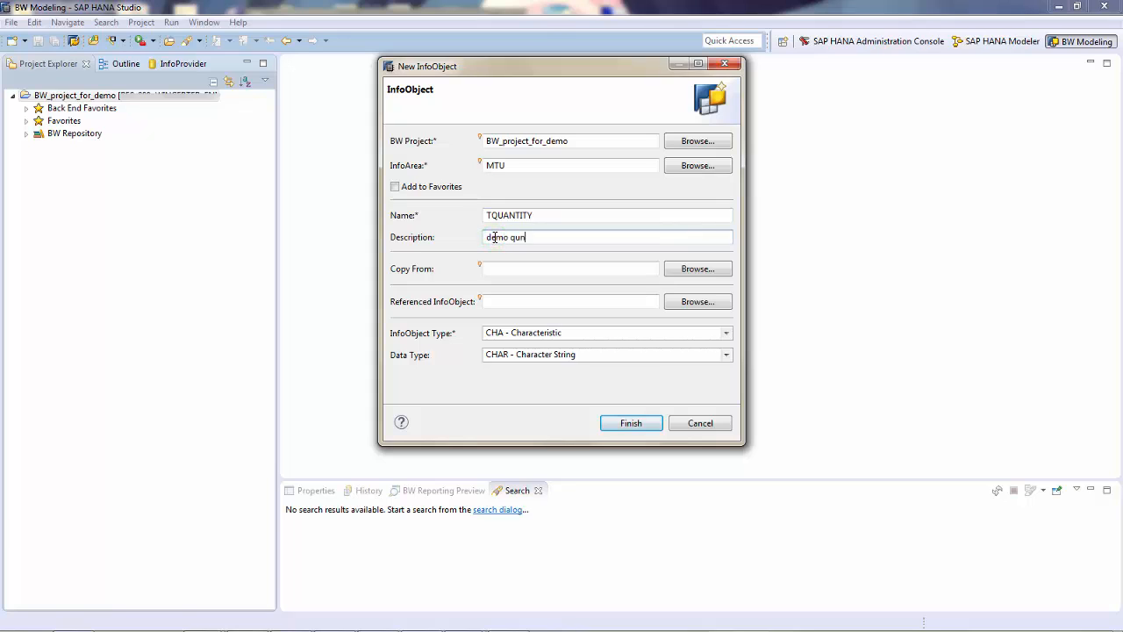
{"action": "type", "text": "antity"}
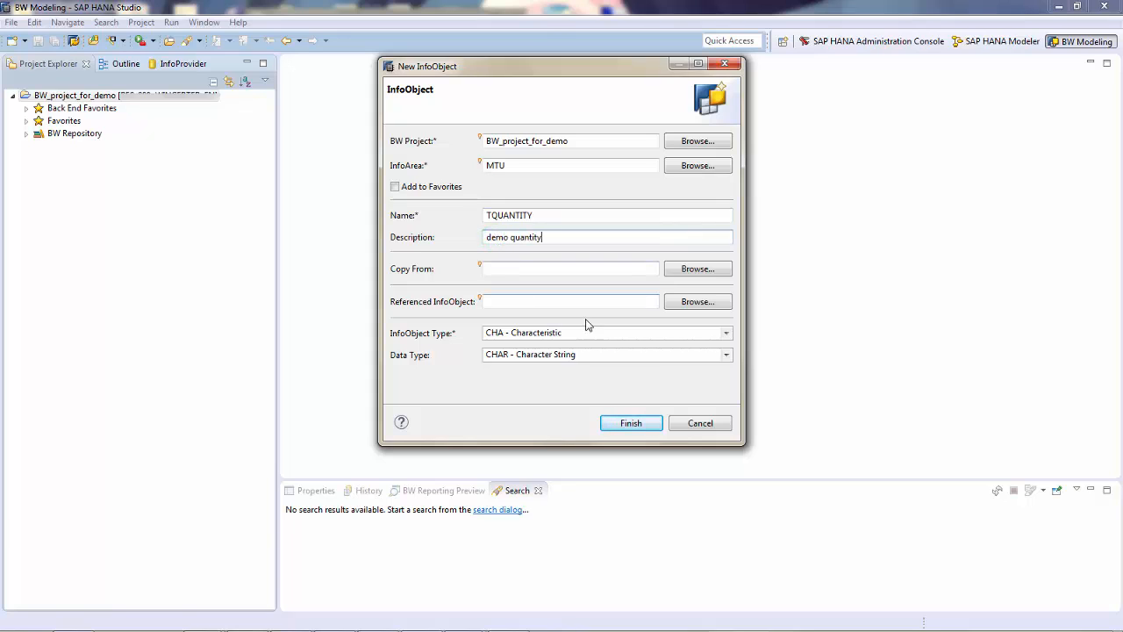
{"action": "left_click", "coordinate": [726, 332]}
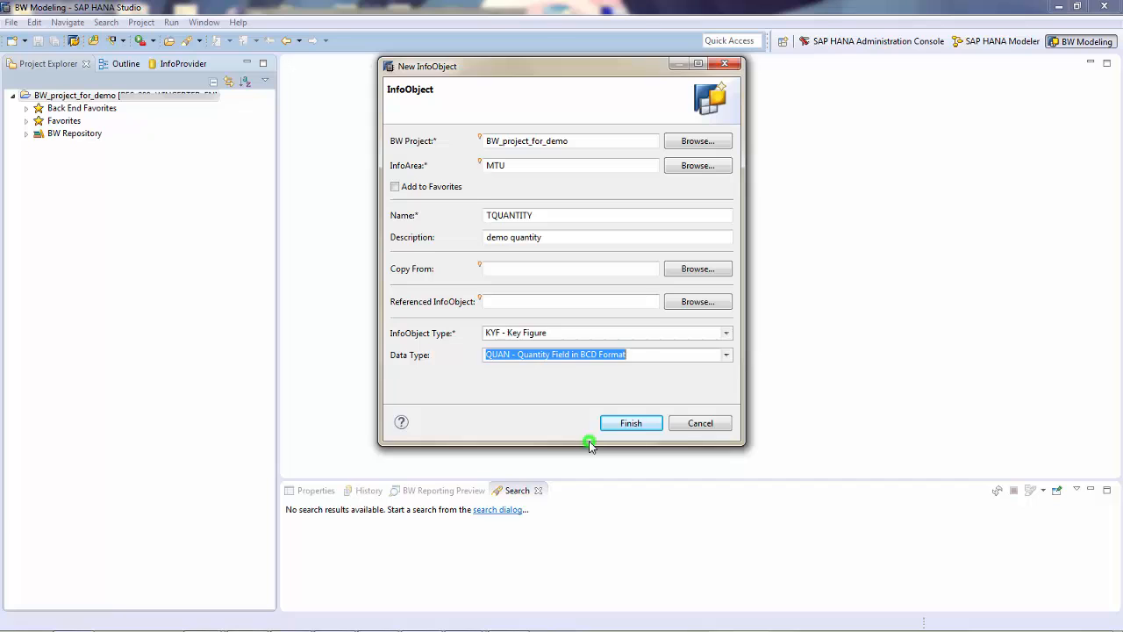
{"action": "left_click", "coordinate": [631, 421]}
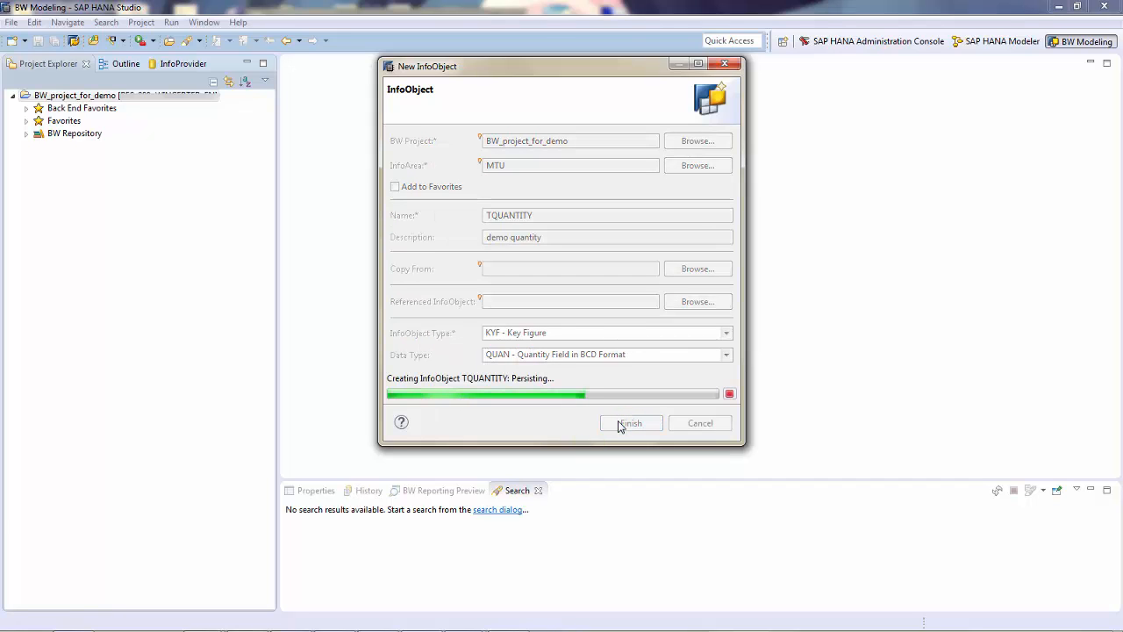
Step: Let the creation complete so the TQUANTITY General page opens with summation aggregation
{"action": "left_click", "coordinate": [631, 423]}
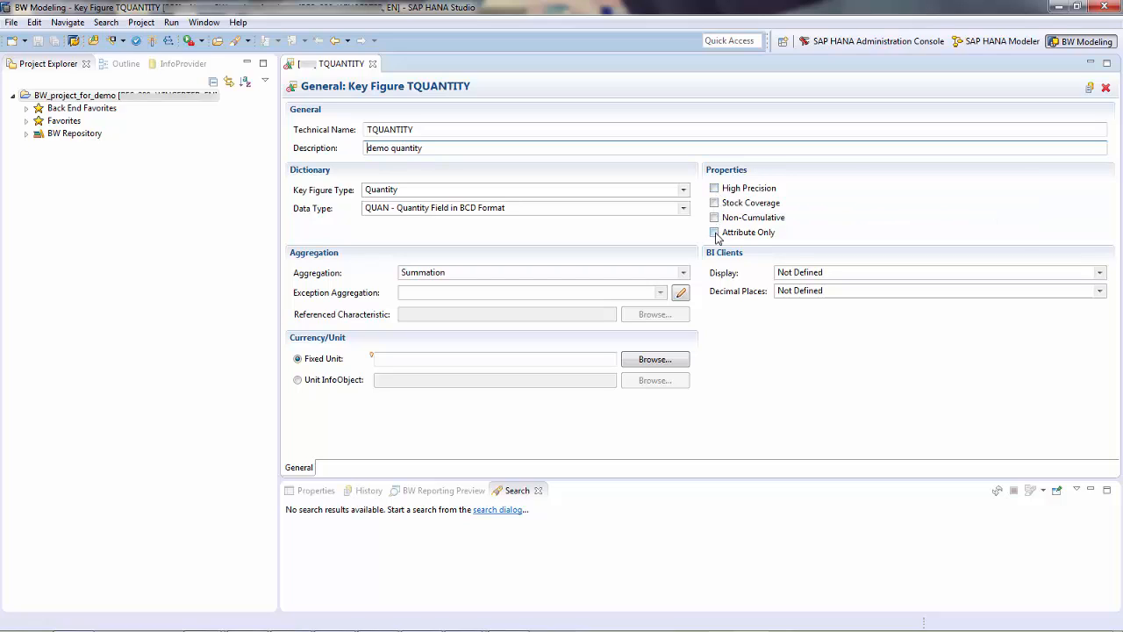
{"action": "mouse_move", "coordinate": [714, 232]}
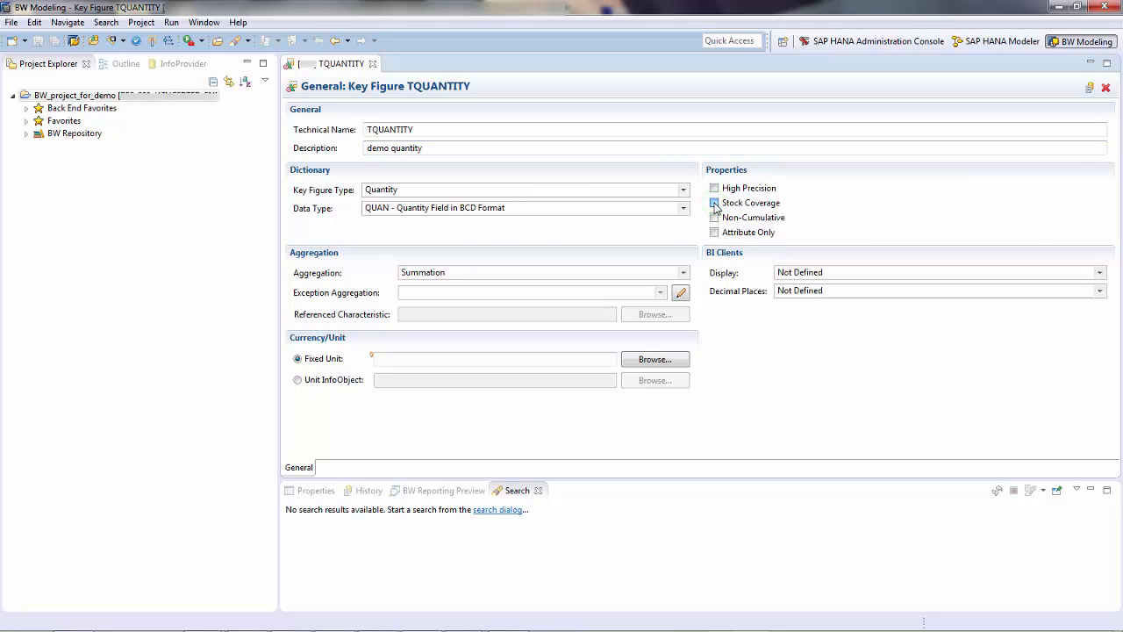
Step: Enable Stock Coverage, review its settings page, then disable it again
{"action": "left_click", "coordinate": [715, 203]}
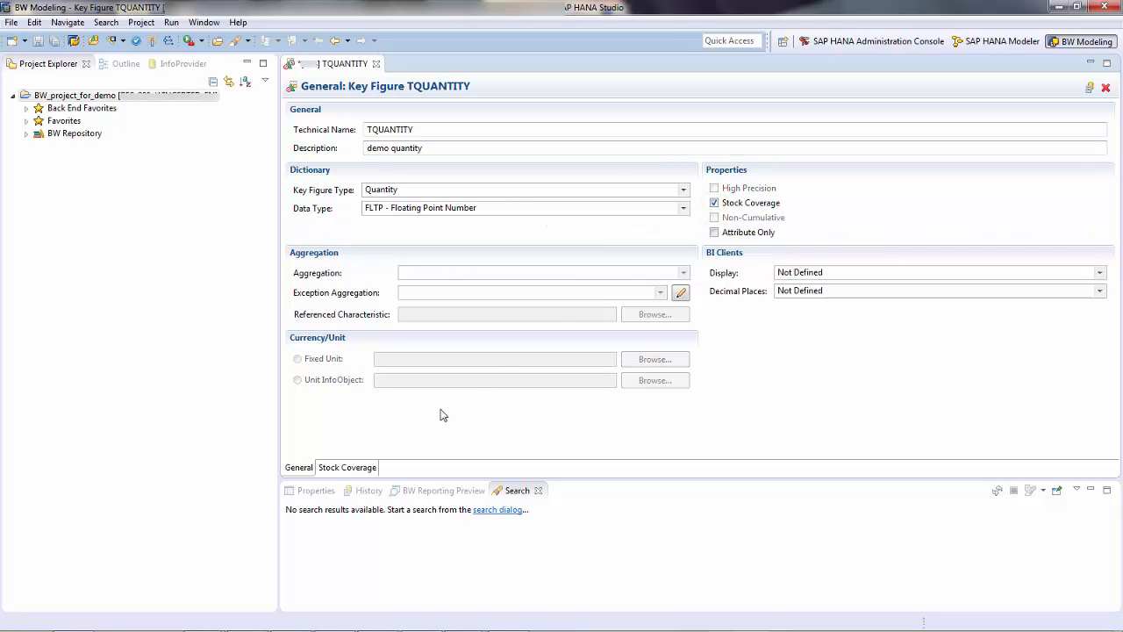
{"action": "left_click", "coordinate": [348, 467]}
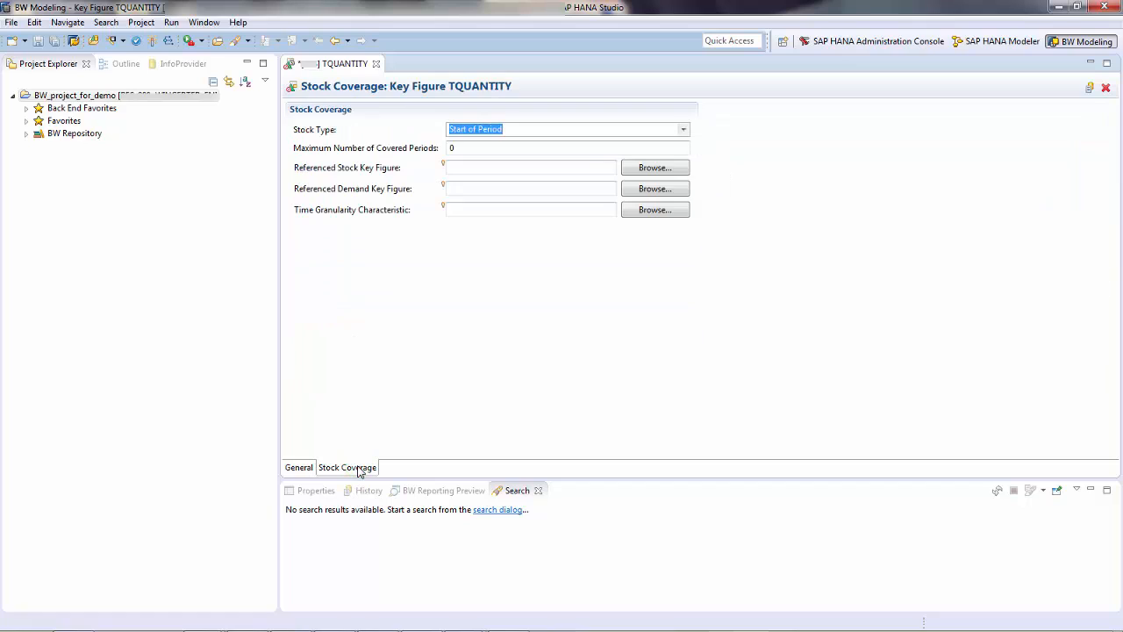
{"action": "mouse_move", "coordinate": [344, 472]}
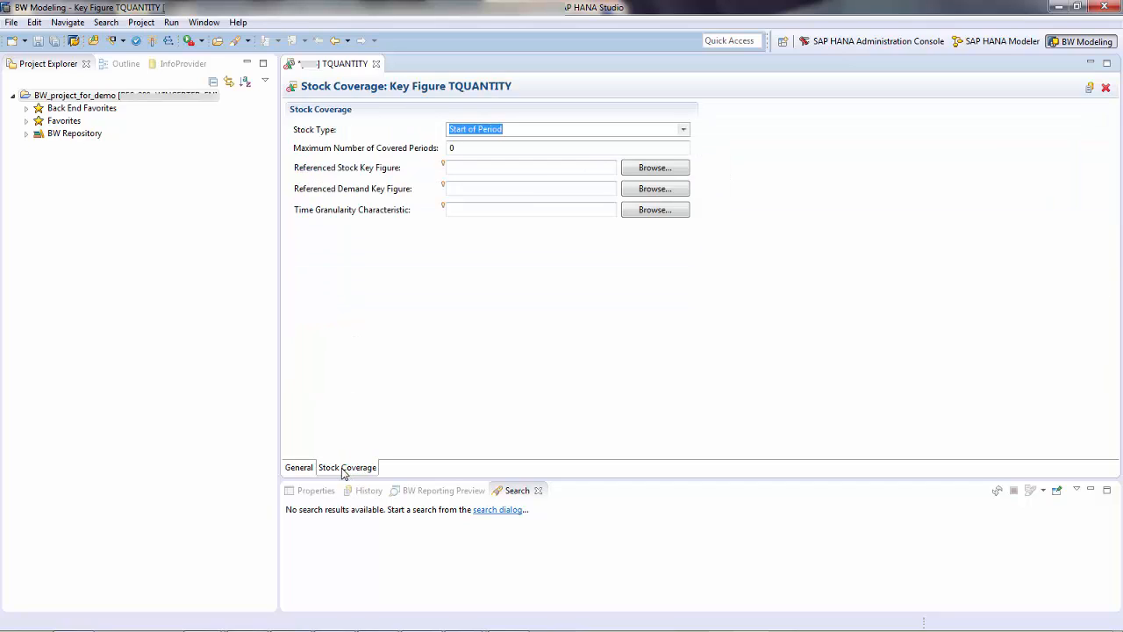
{"action": "left_click", "coordinate": [298, 467]}
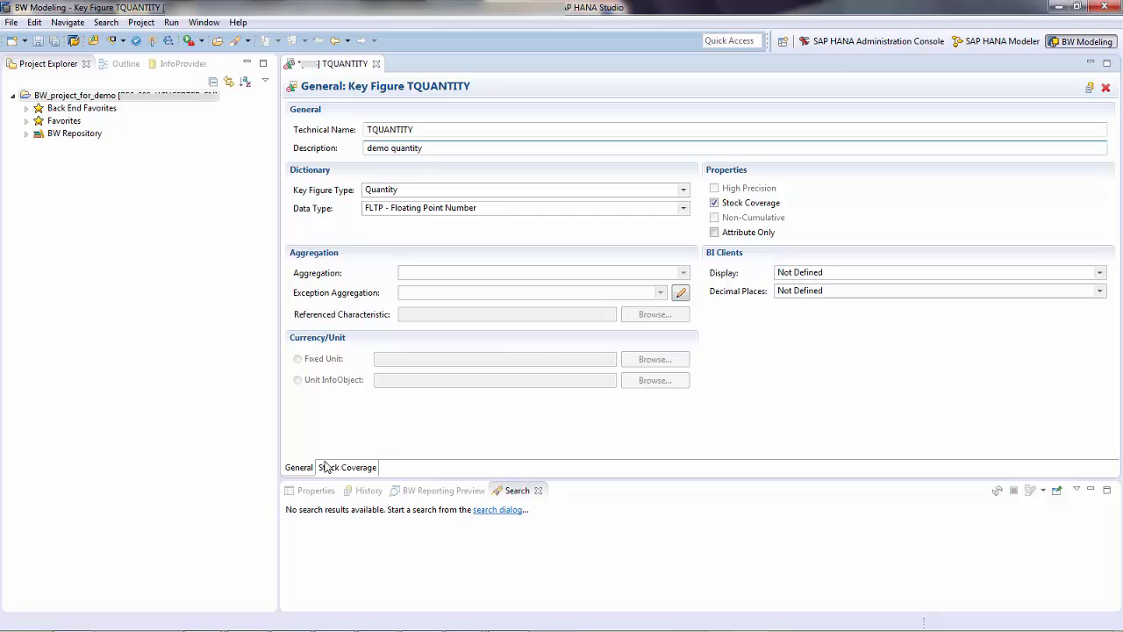
{"action": "left_click", "coordinate": [714, 203]}
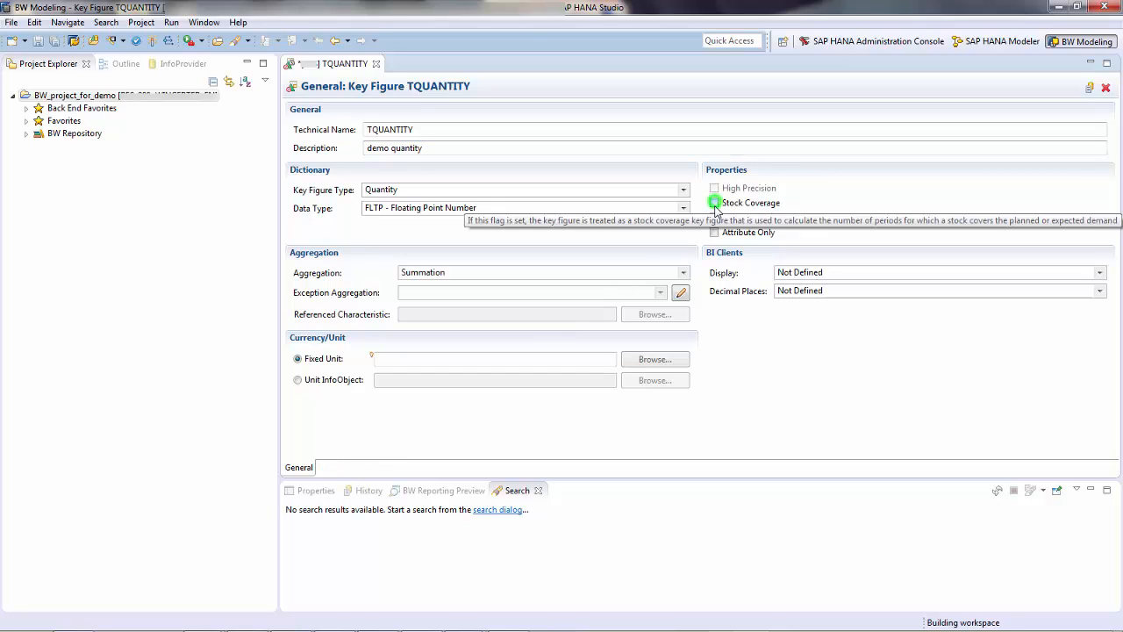
Step: Mark TQUANTITY as non-cumulative with last-value exception aggregation and review its settings
{"action": "left_click", "coordinate": [715, 217]}
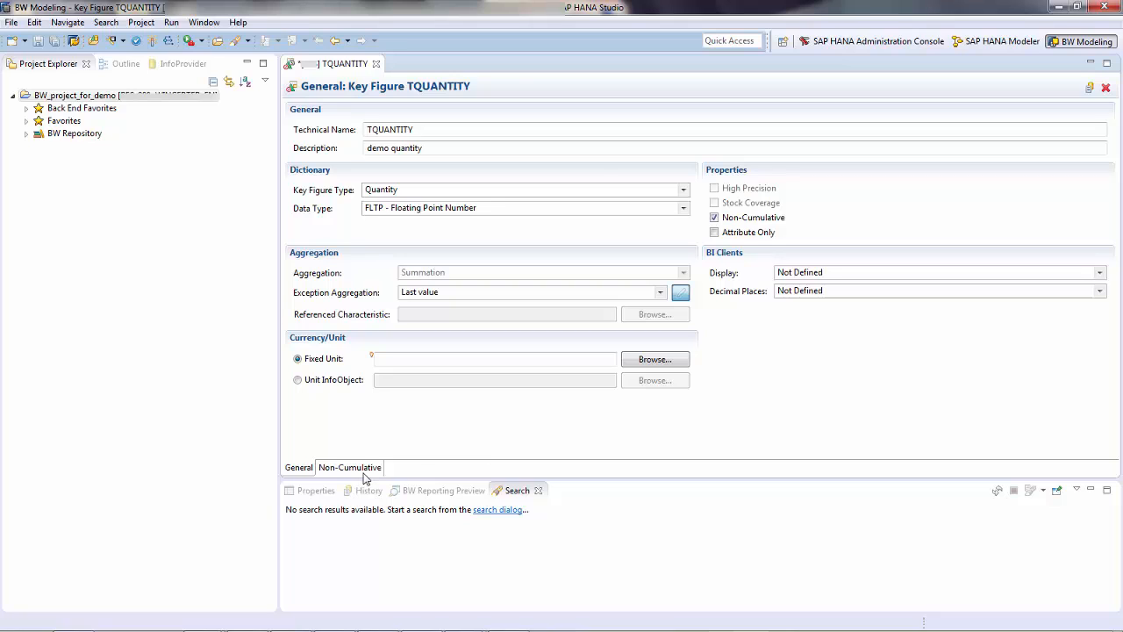
{"action": "left_click", "coordinate": [349, 467]}
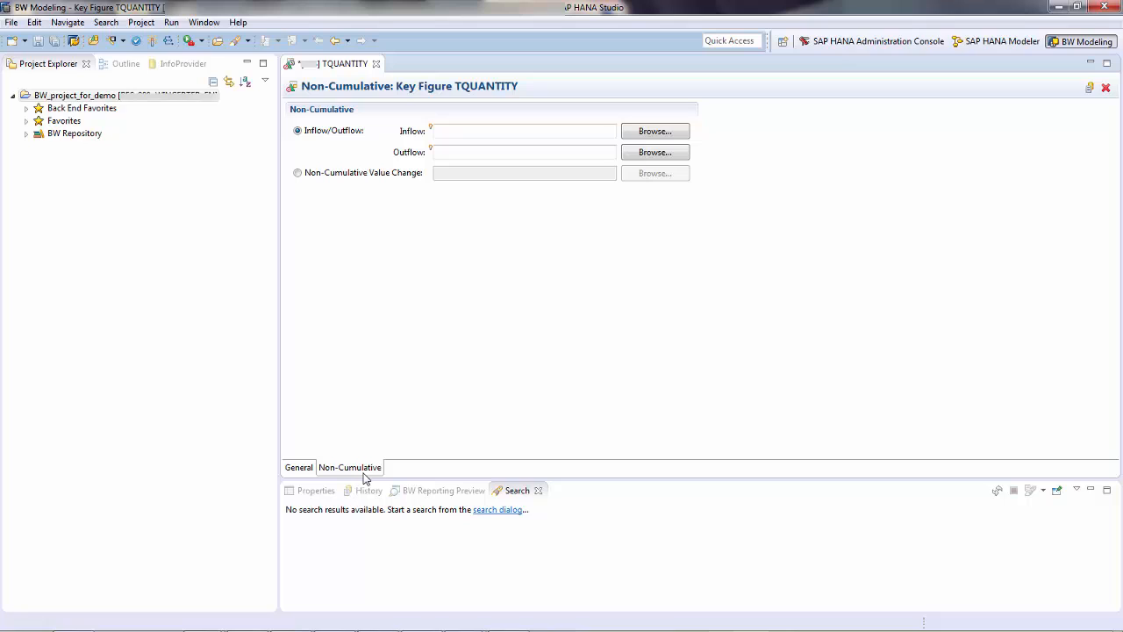
{"action": "mouse_move", "coordinate": [298, 466]}
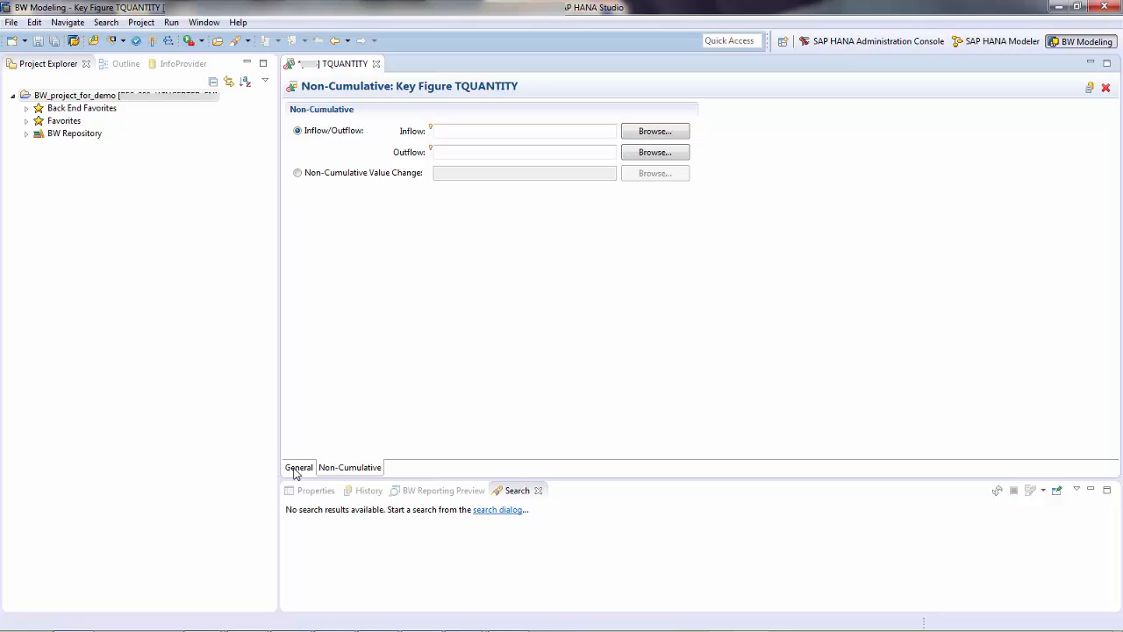
{"action": "left_click", "coordinate": [298, 467]}
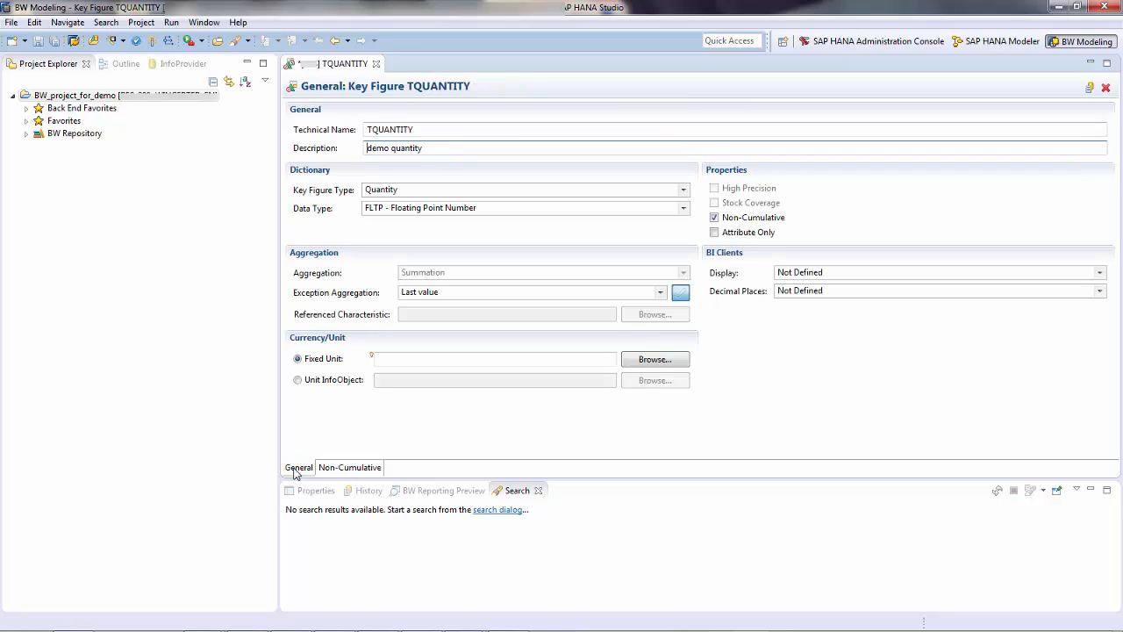
{"action": "mouse_move", "coordinate": [646, 344]}
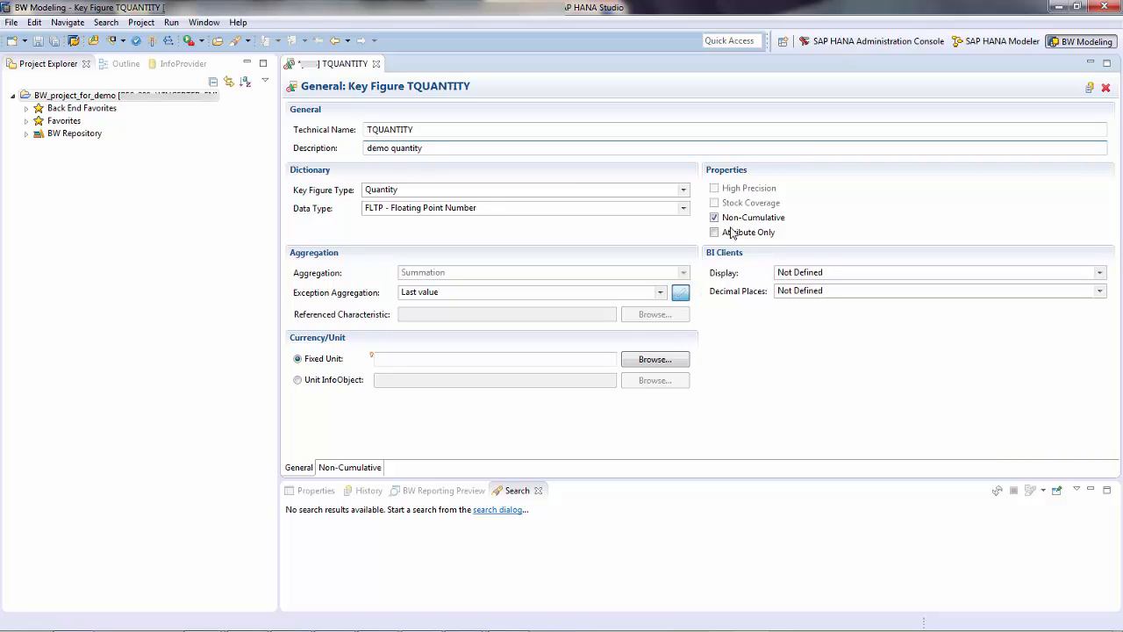
Step: Turn non-cumulative off, keep Summation aggregation and set the fixed unit to KG
{"action": "left_click", "coordinate": [714, 217]}
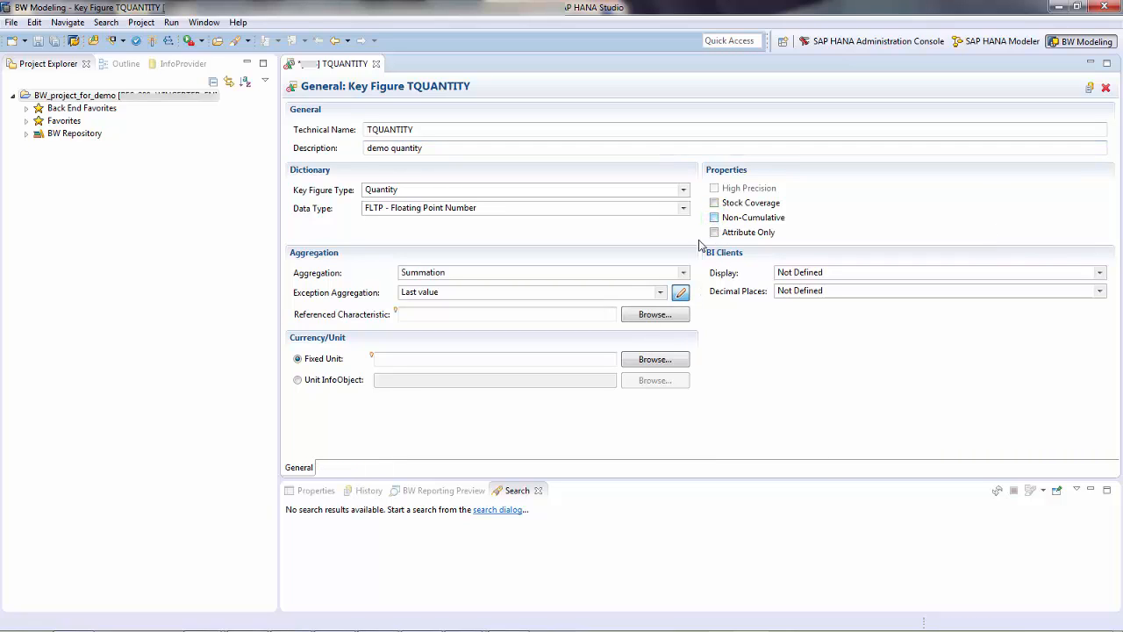
{"action": "left_click", "coordinate": [685, 272]}
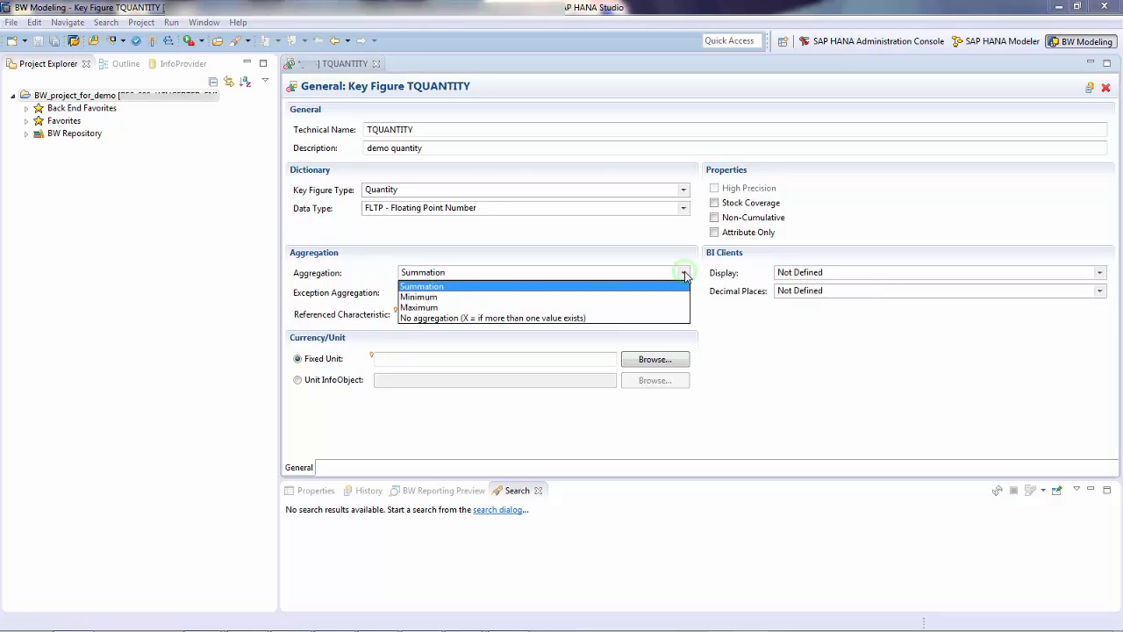
{"action": "mouse_move", "coordinate": [667, 292]}
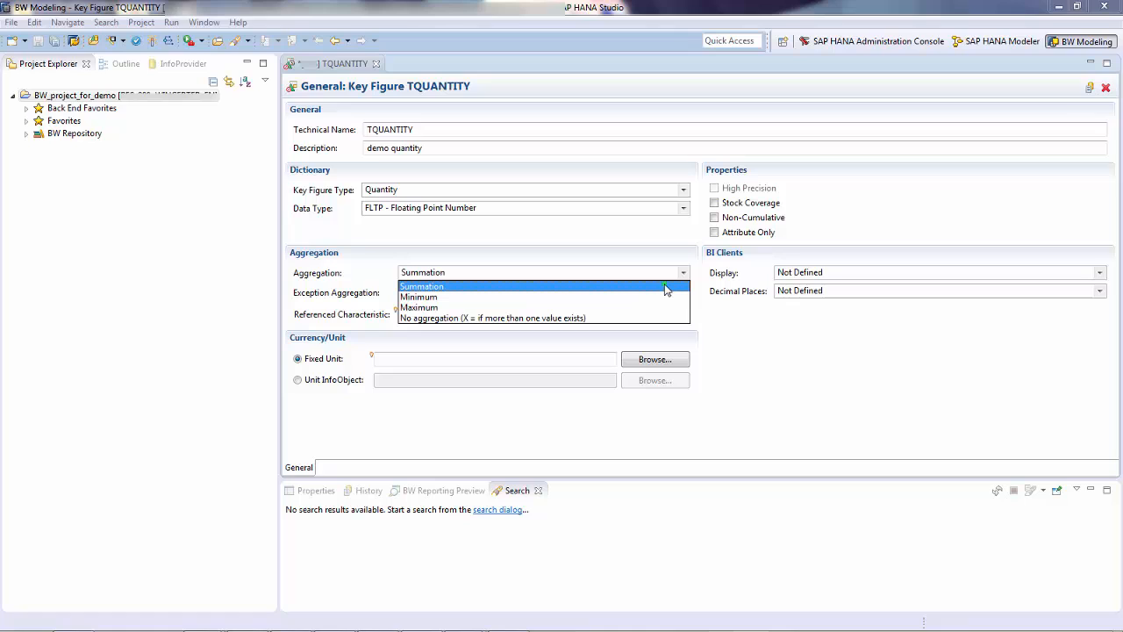
{"action": "left_click", "coordinate": [421, 287]}
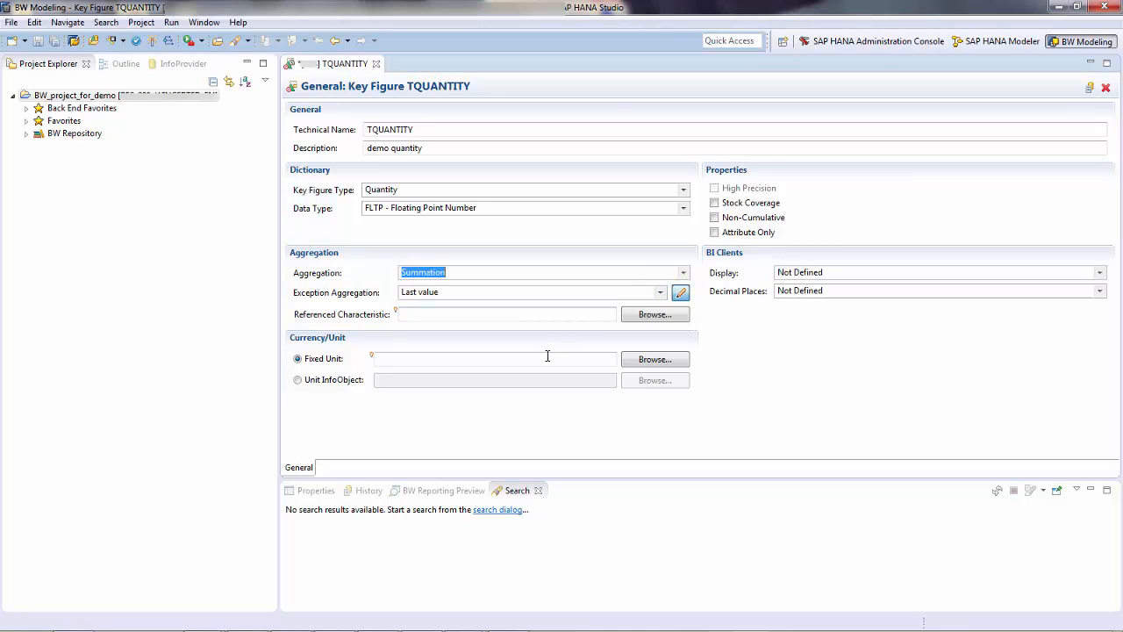
{"action": "type", "text": "K"}
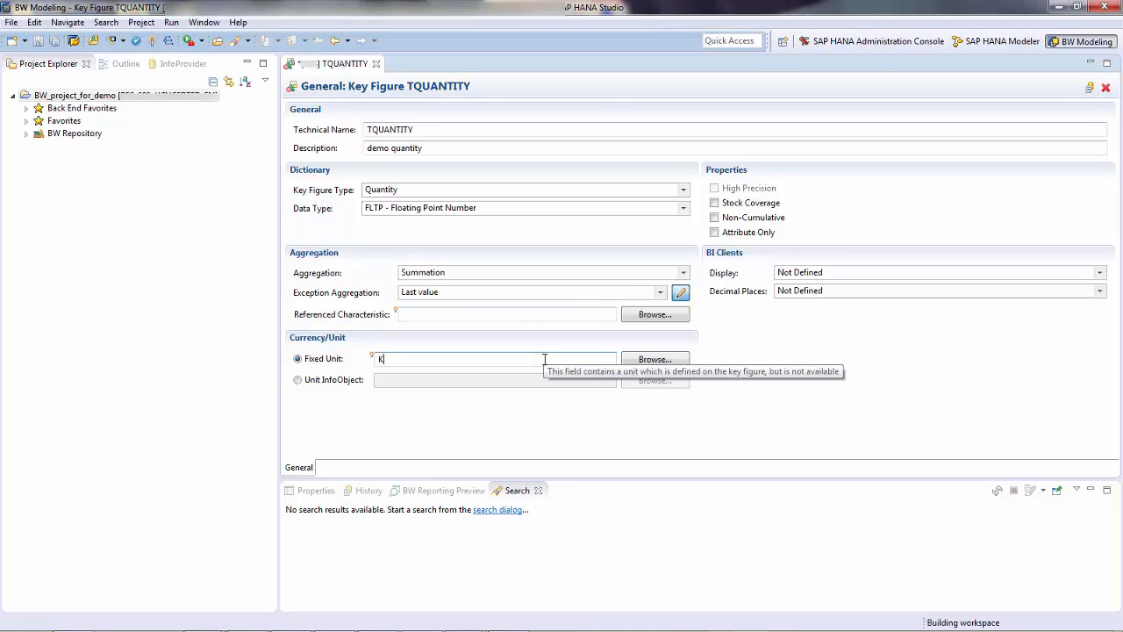
{"action": "type", "text": "G"}
{"action": "left_click", "coordinate": [507, 314]}
{"action": "type", "text": "0CALDAY"}
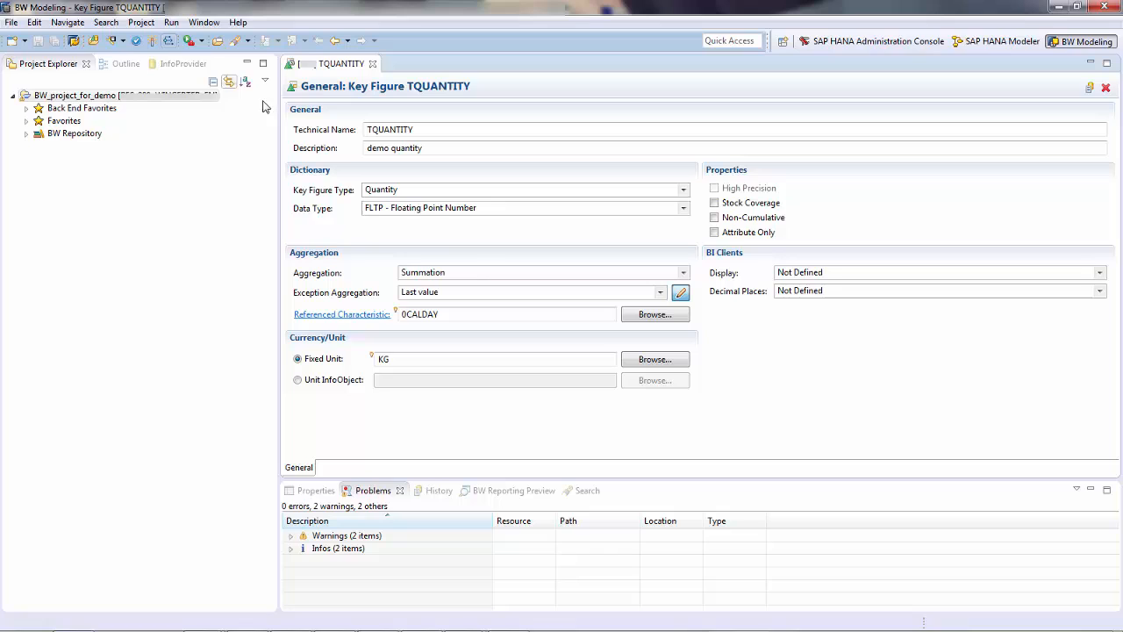
{"action": "mouse_move", "coordinate": [760, 418]}
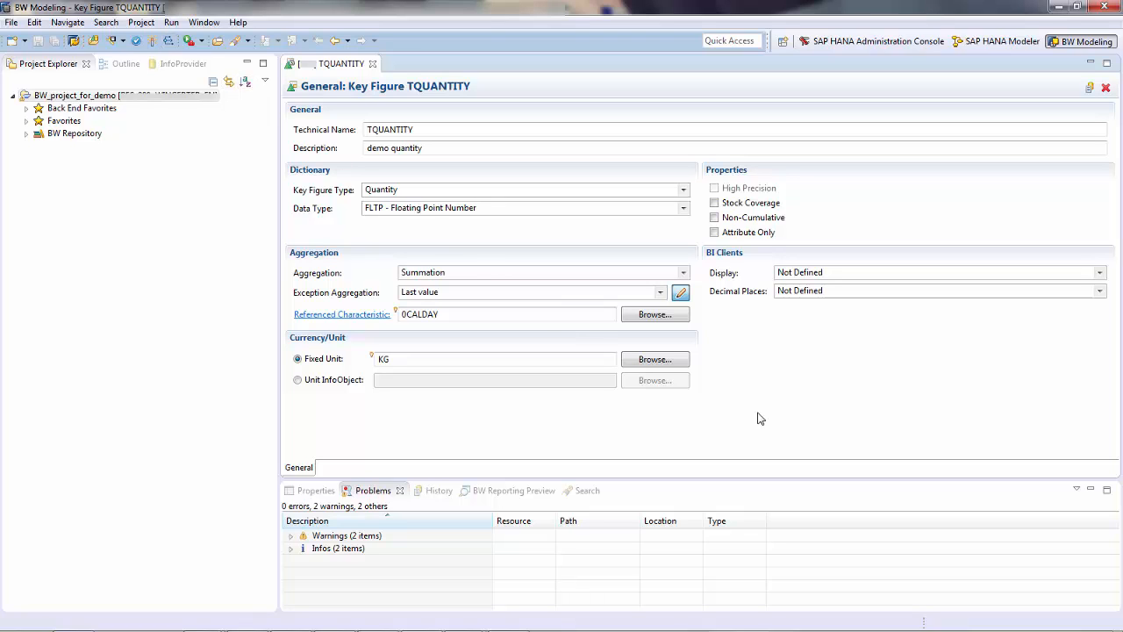